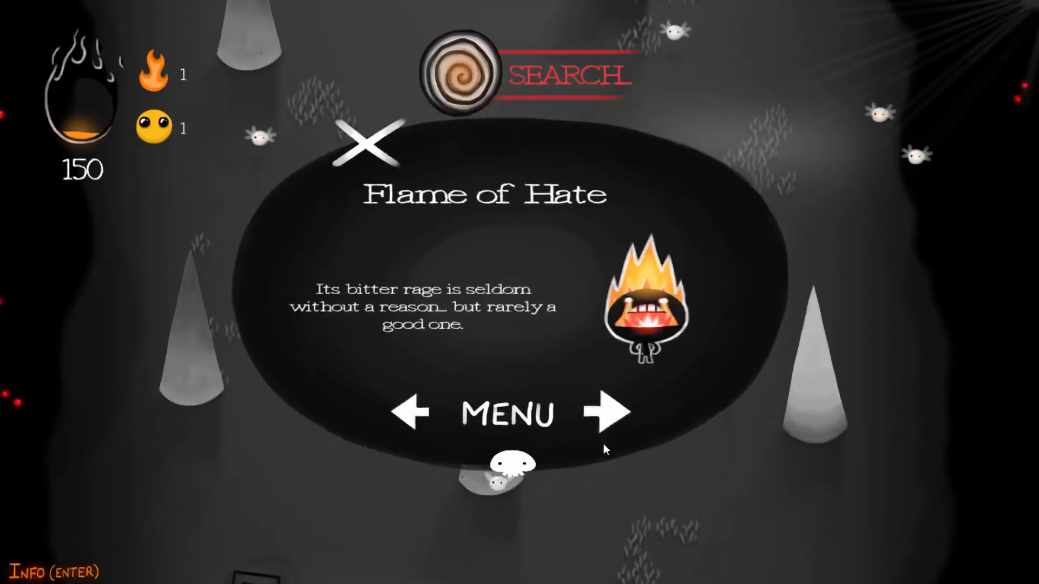
Step through the bestiary creature entries, from Flame of Hate to The Essence.
{"action": "left_click", "coordinate": [600, 412]}
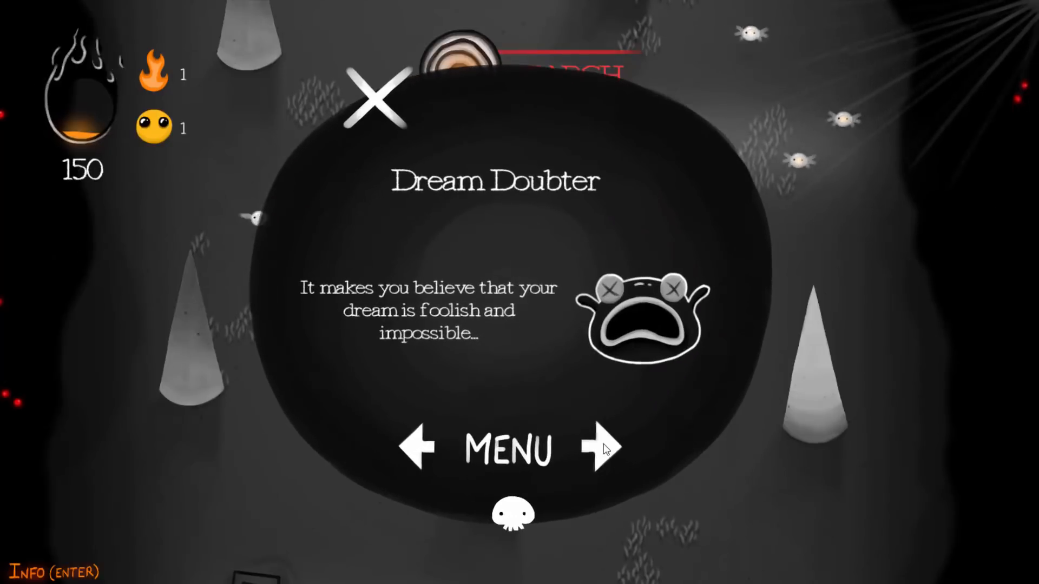
{"action": "left_click", "coordinate": [601, 446]}
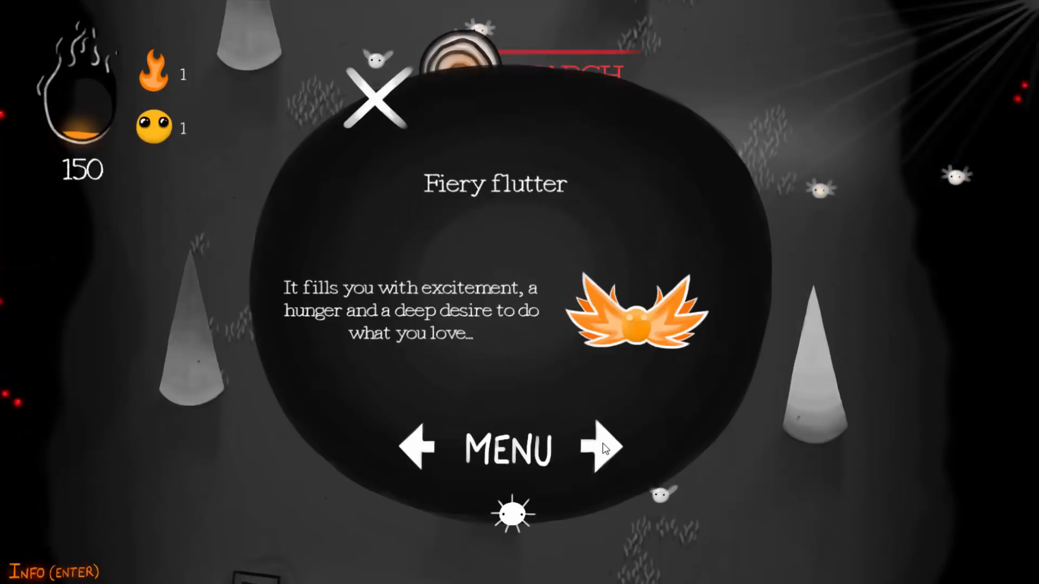
{"action": "left_click", "coordinate": [602, 446]}
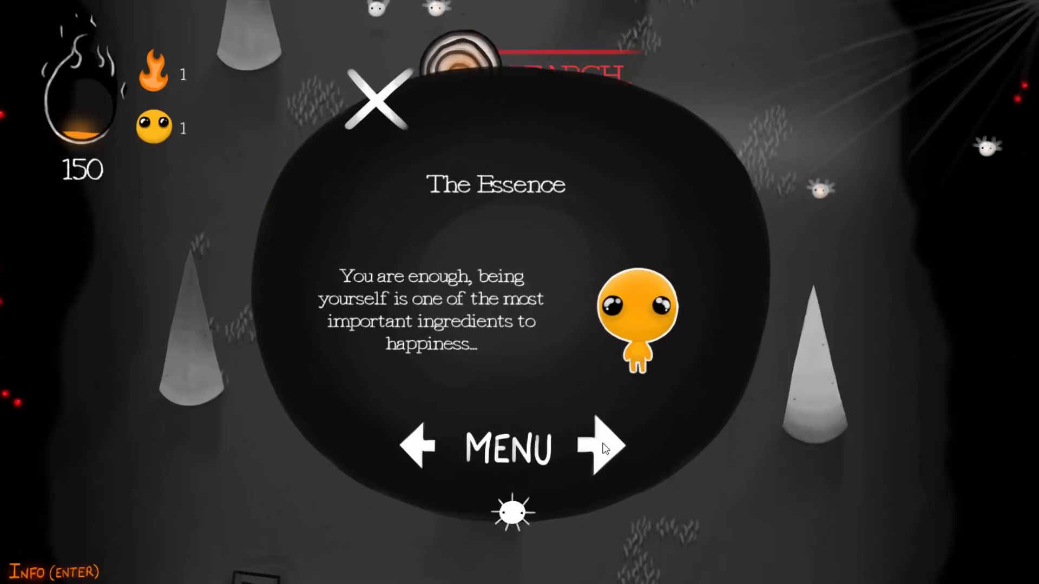
{"action": "left_click", "coordinate": [376, 103]}
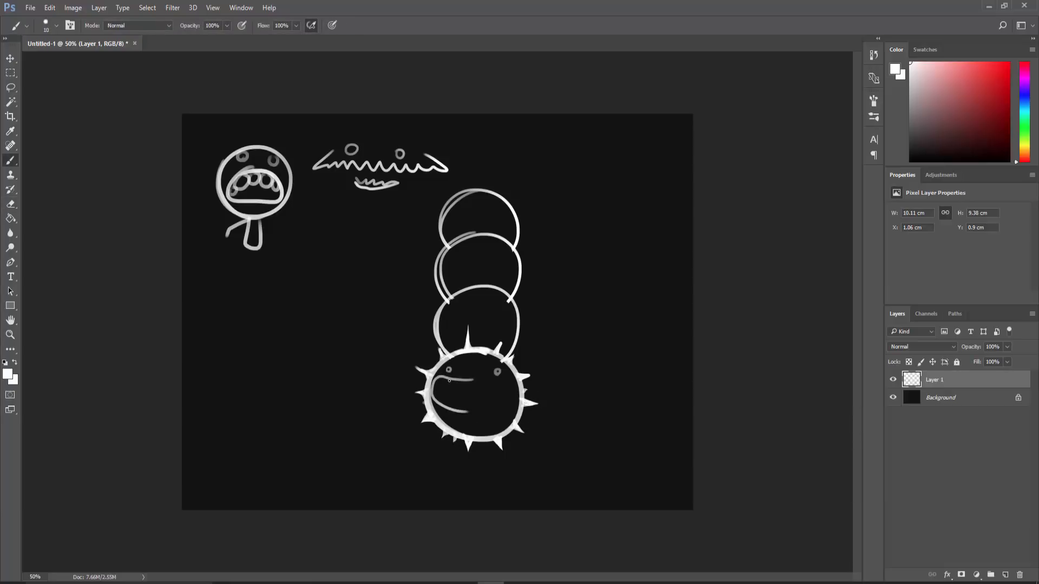
Erase the stray doodles, then add spikes and shading marks to the worm's segments.
{"action": "left_click_drag", "start_coordinate": [451, 381], "coordinate": [520, 397]}
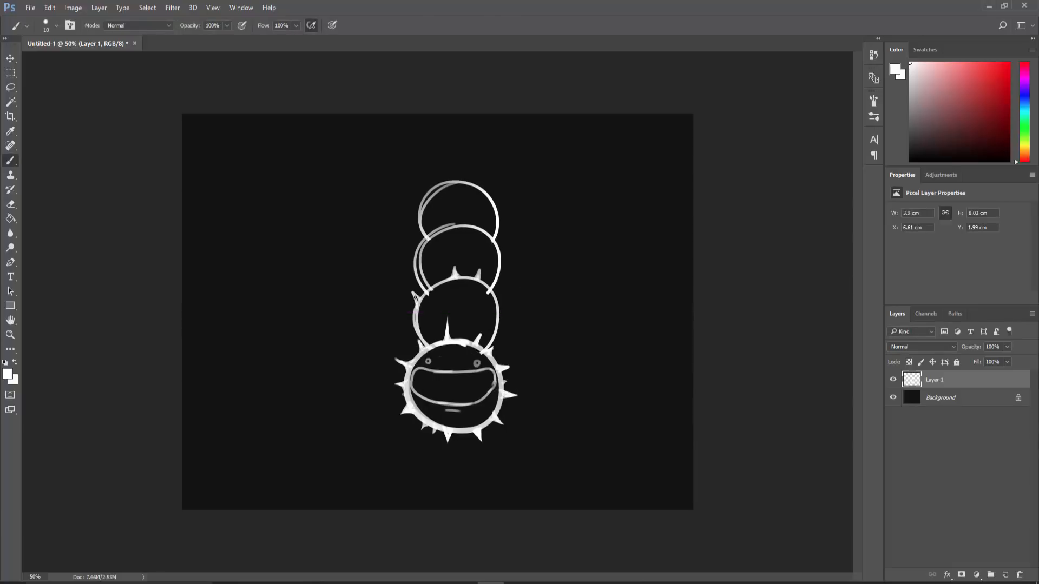
{"action": "left_click_drag", "start_coordinate": [410, 408], "coordinate": [464, 398]}
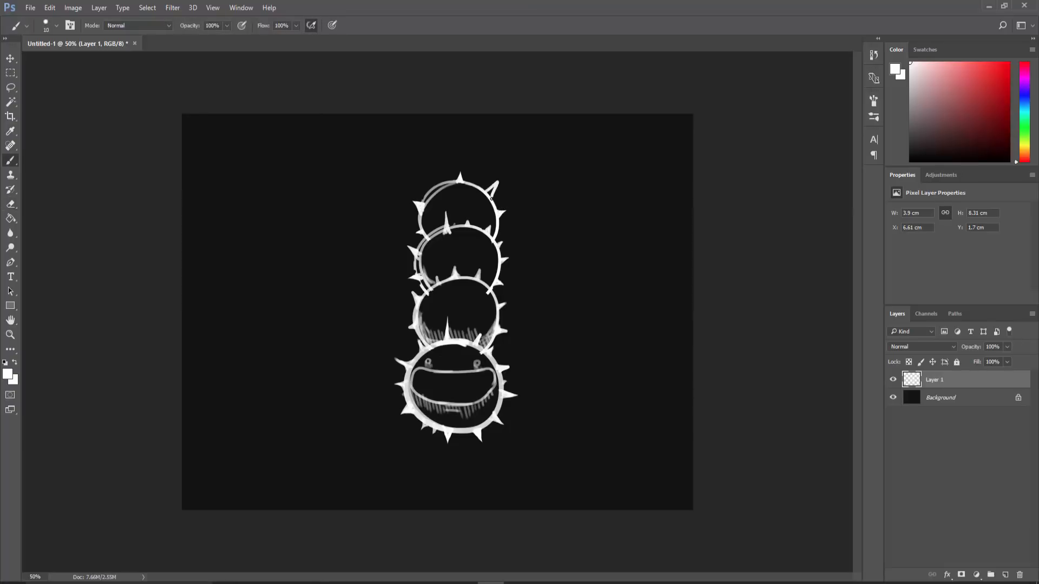
{"action": "left_click", "coordinate": [11, 204]}
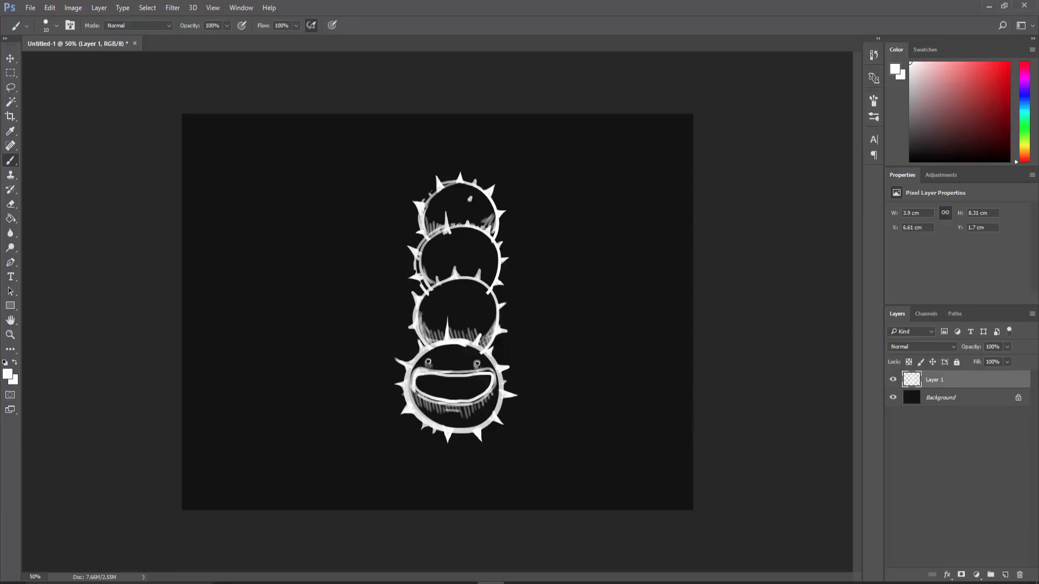
{"action": "left_click", "coordinate": [10, 204]}
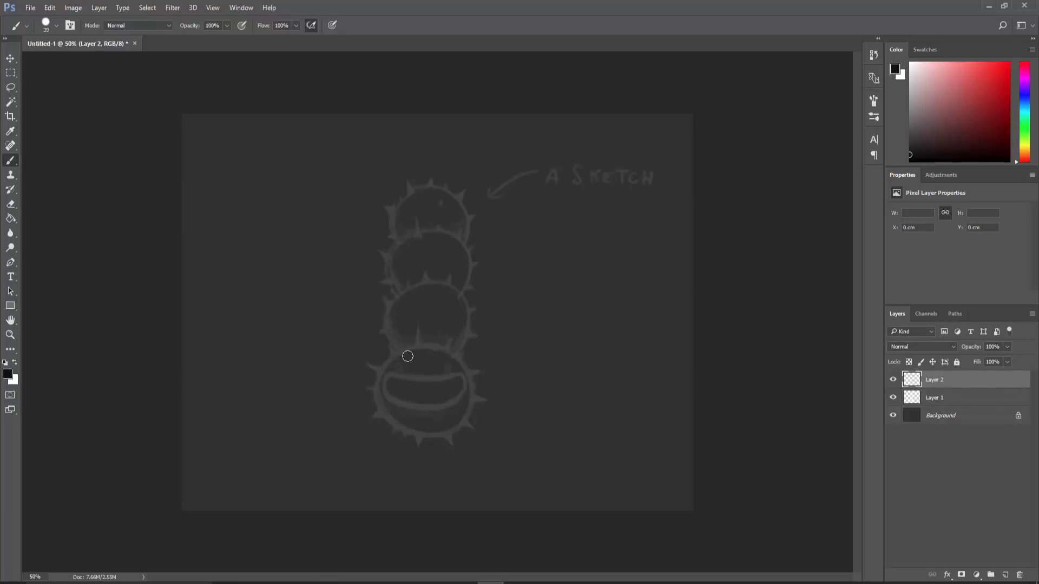
Paint a round solid black head over the faded worm sketch.
{"action": "left_click_drag", "start_coordinate": [408, 357], "coordinate": [392, 411]}
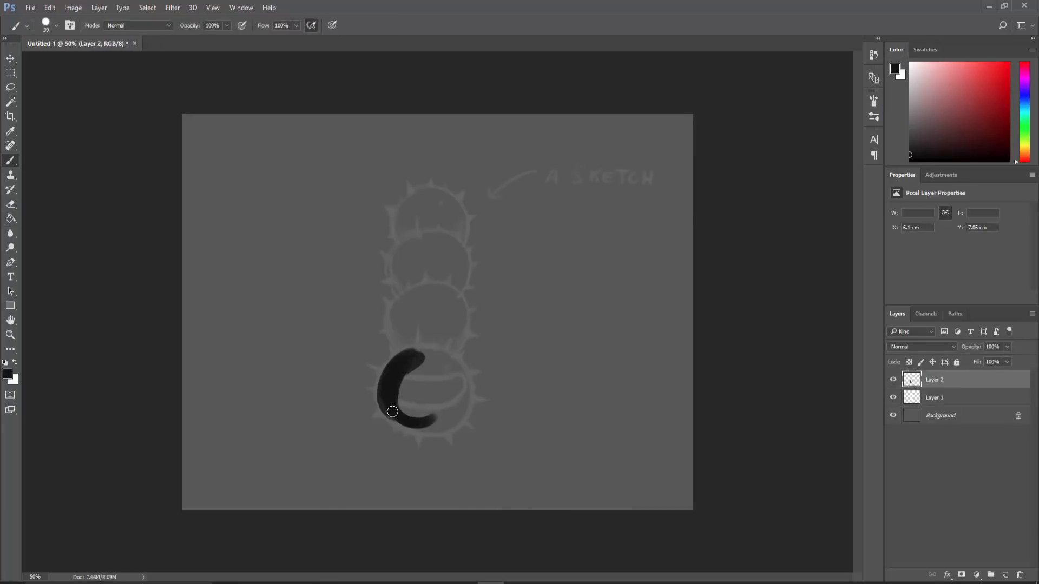
{"action": "left_click_drag", "start_coordinate": [392, 411], "coordinate": [458, 372]}
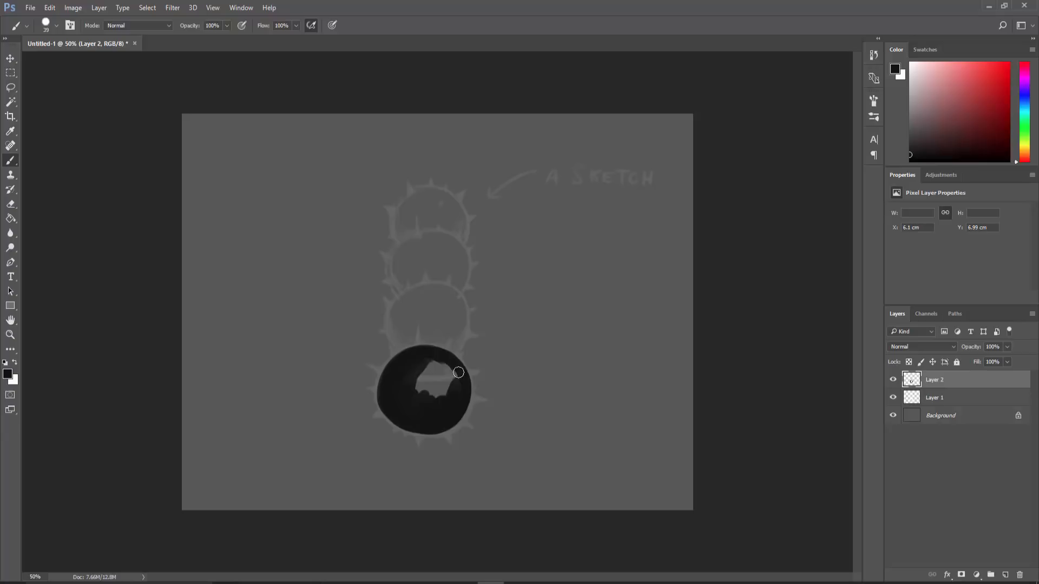
{"action": "left_click_drag", "start_coordinate": [460, 372], "coordinate": [422, 365]}
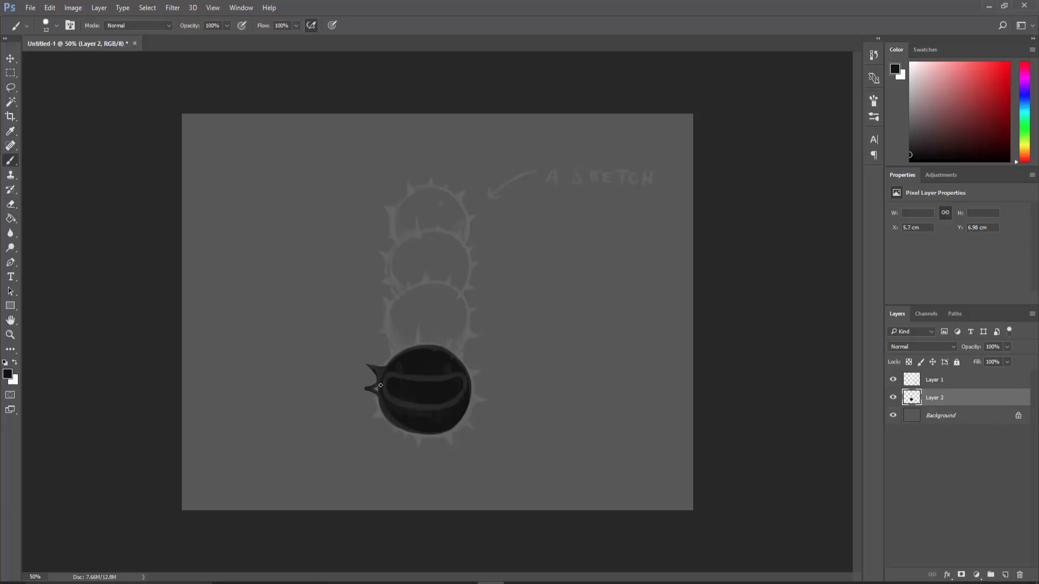
Carve spikes into the head's lower edge with the Eraser.
{"action": "left_click", "coordinate": [10, 204]}
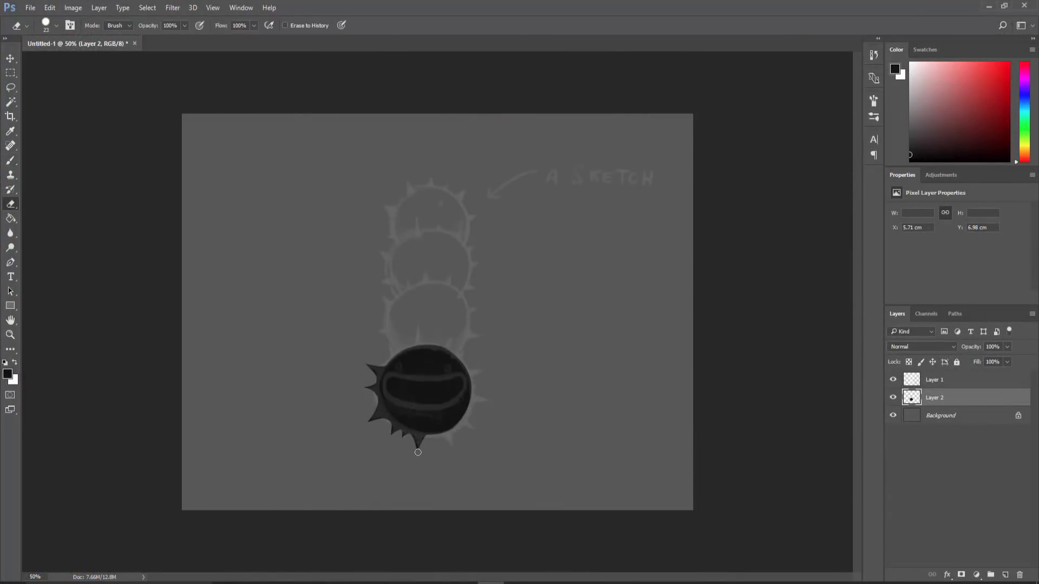
{"action": "left_click_drag", "start_coordinate": [418, 451], "coordinate": [427, 440]}
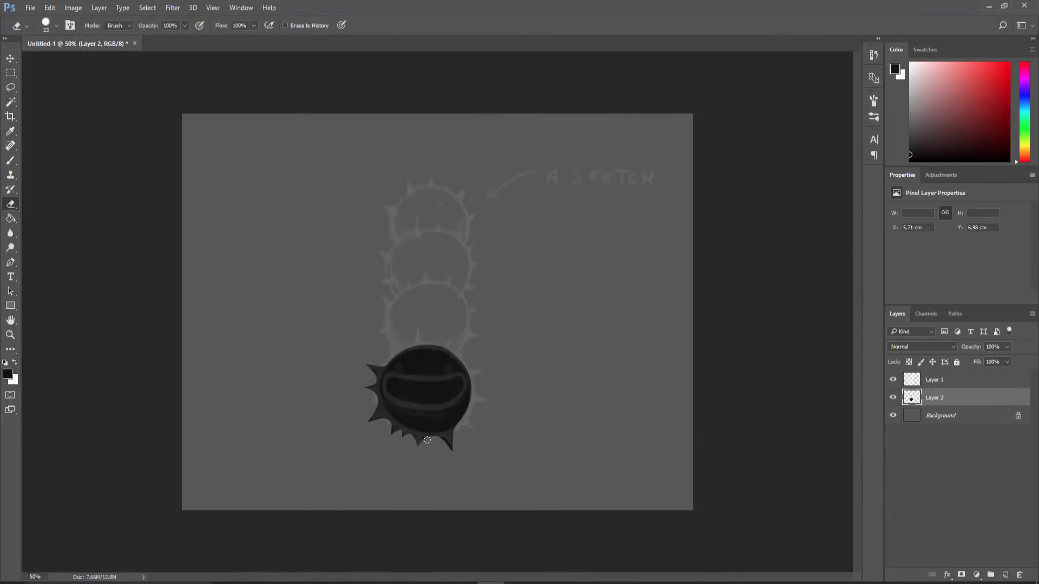
{"action": "left_click_drag", "start_coordinate": [427, 440], "coordinate": [480, 433]}
{"action": "type", "text": "Eyes"}
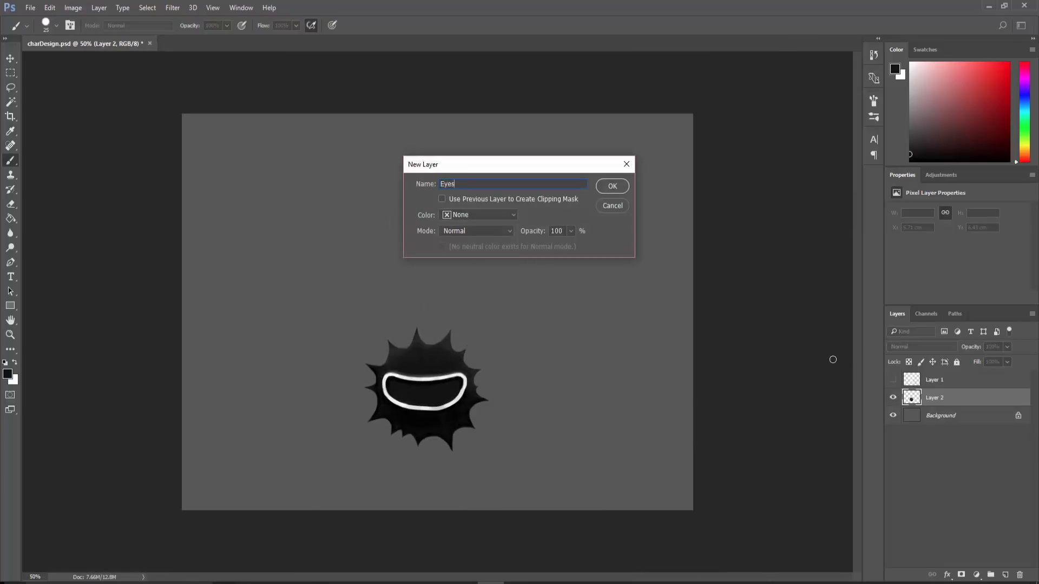
Confirm creating the new layer named Eyes.
{"action": "left_click", "coordinate": [612, 186]}
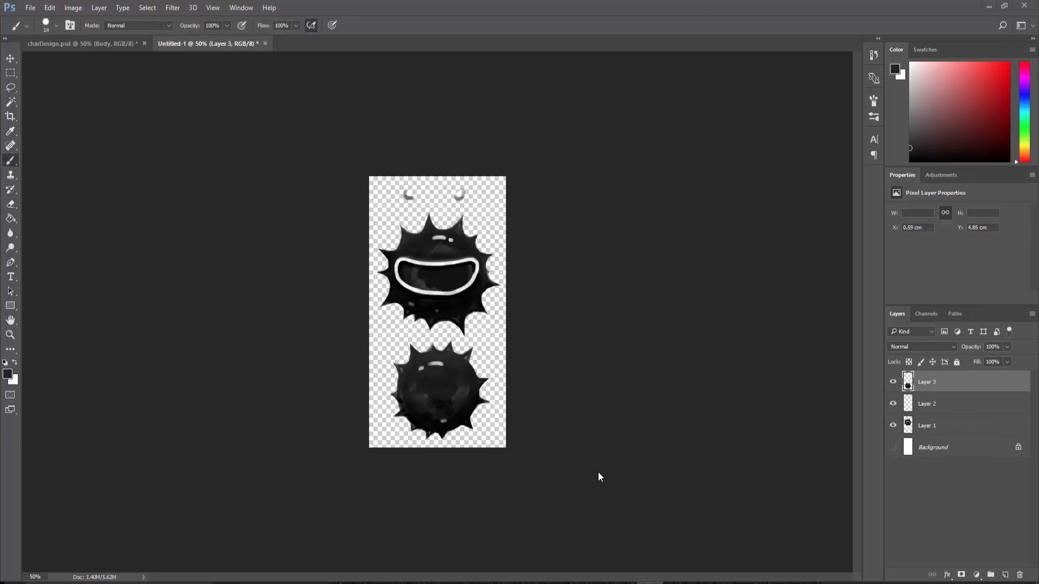
{"action": "mouse_move", "coordinate": [544, 430]}
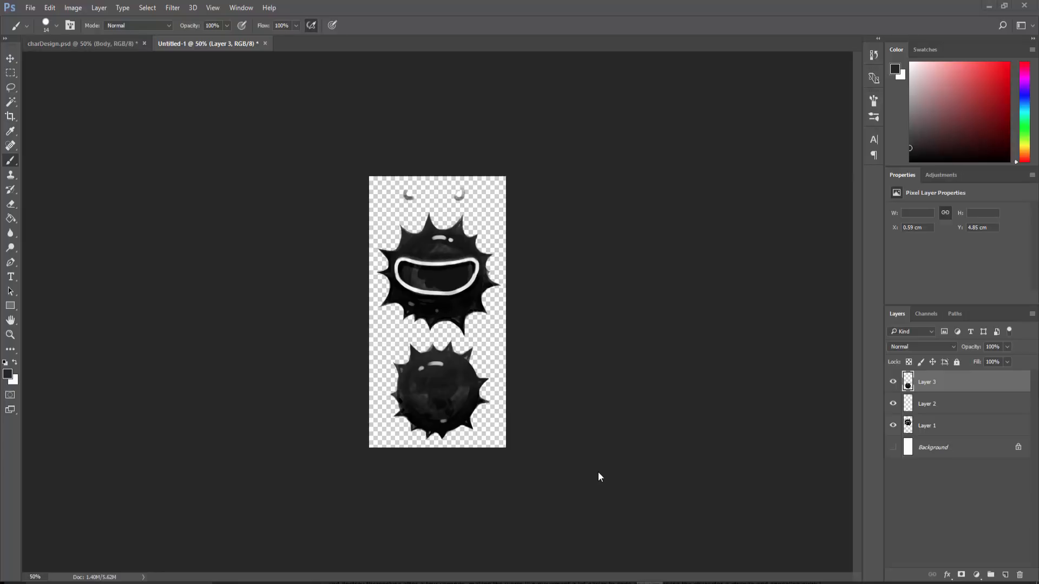
{"action": "mouse_move", "coordinate": [562, 441]}
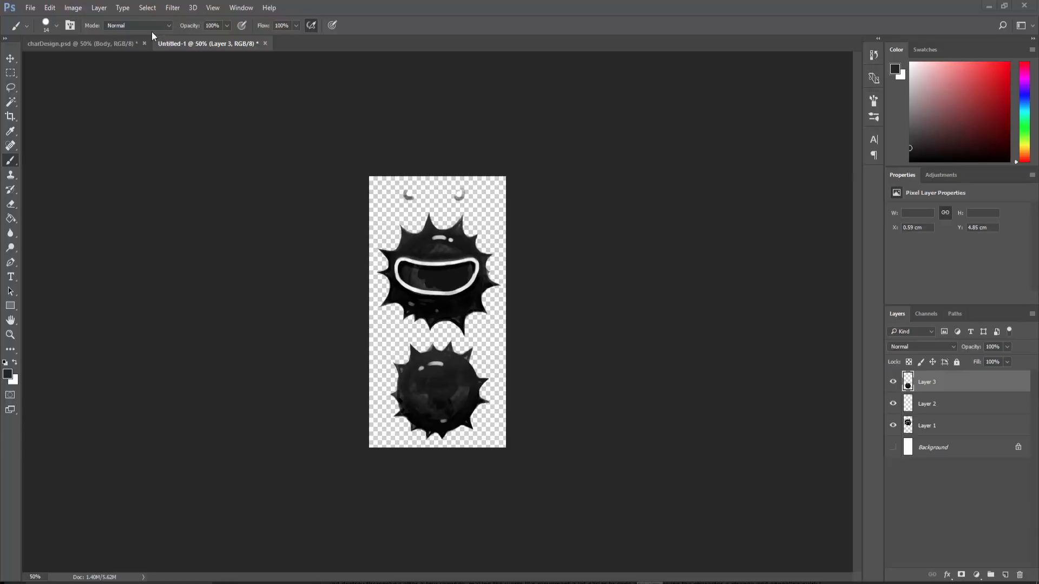
{"action": "mouse_move", "coordinate": [115, 44]}
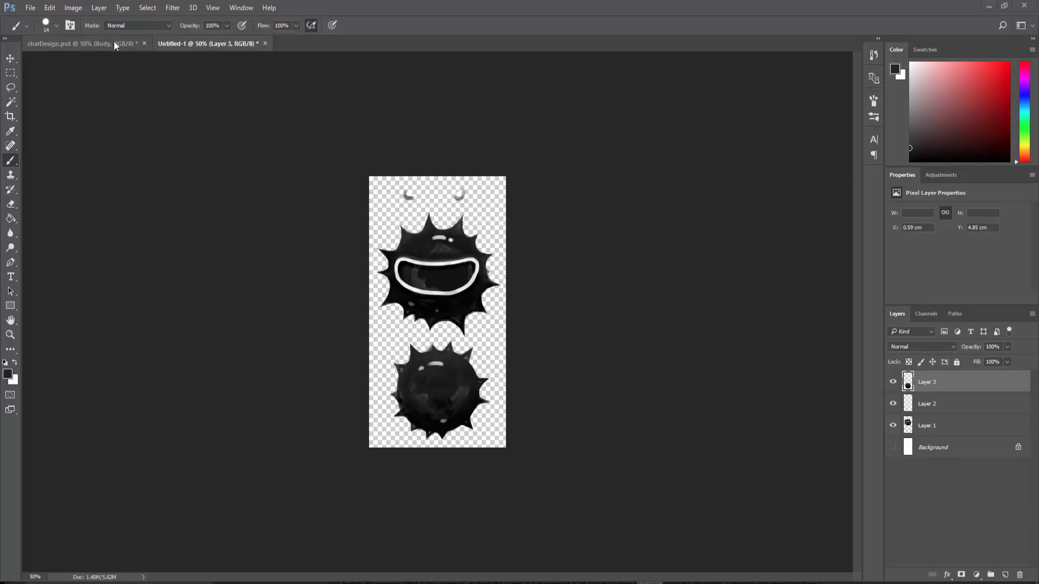
Switch back to the chartDesign character document.
{"action": "left_click", "coordinate": [30, 7]}
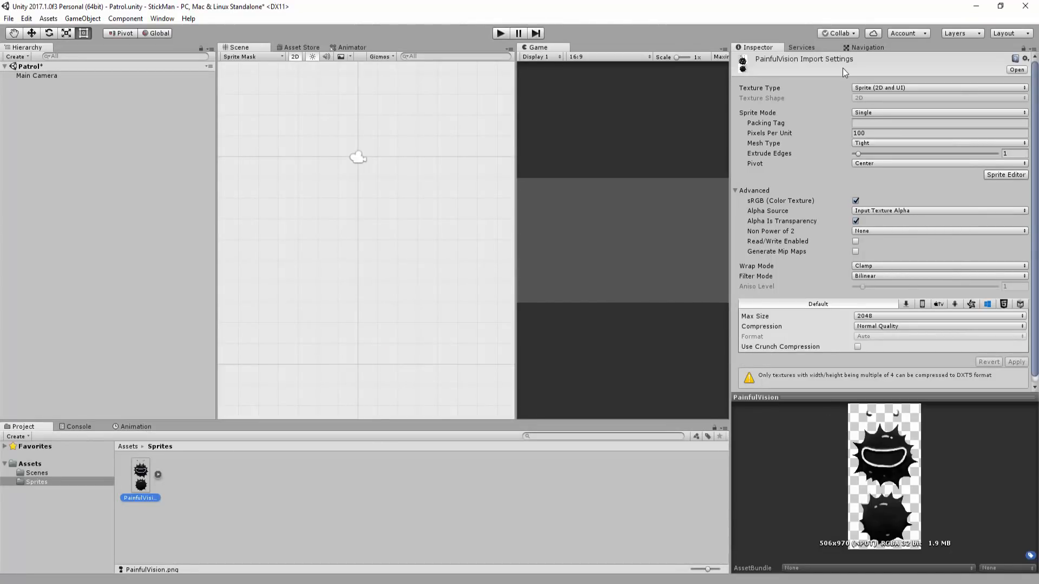
{"action": "mouse_move", "coordinate": [853, 88]}
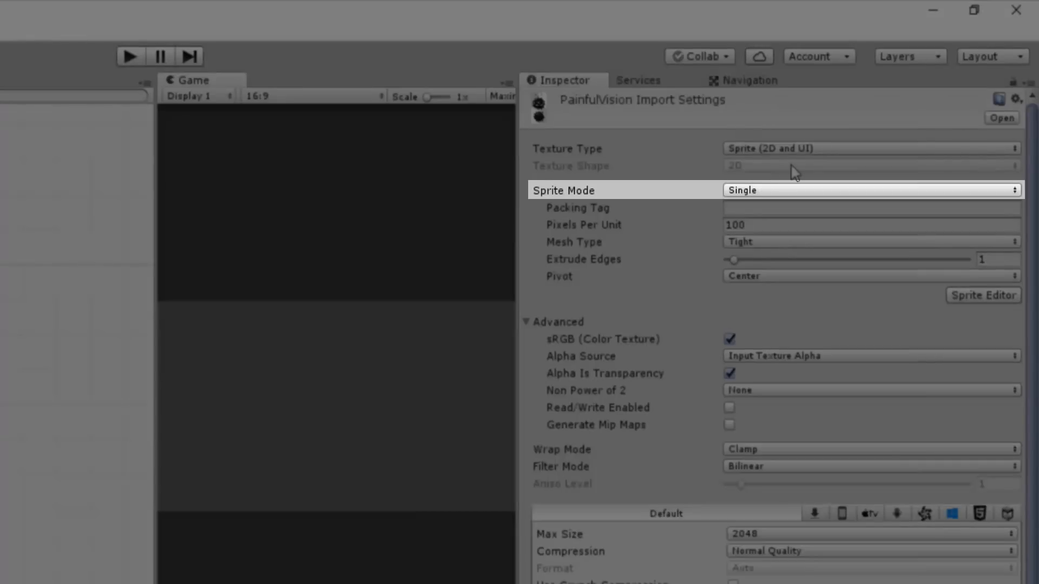
{"action": "mouse_move", "coordinate": [790, 174]}
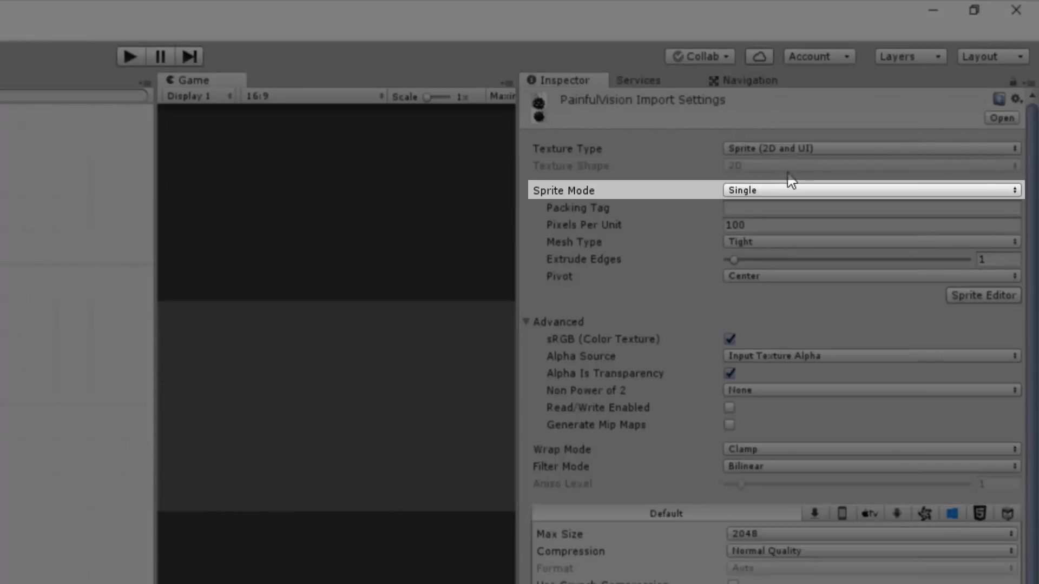
Set PainfulVision to Multiple sprites, resize the smiling body slice, and apply the slices.
{"action": "left_click", "coordinate": [770, 232]}
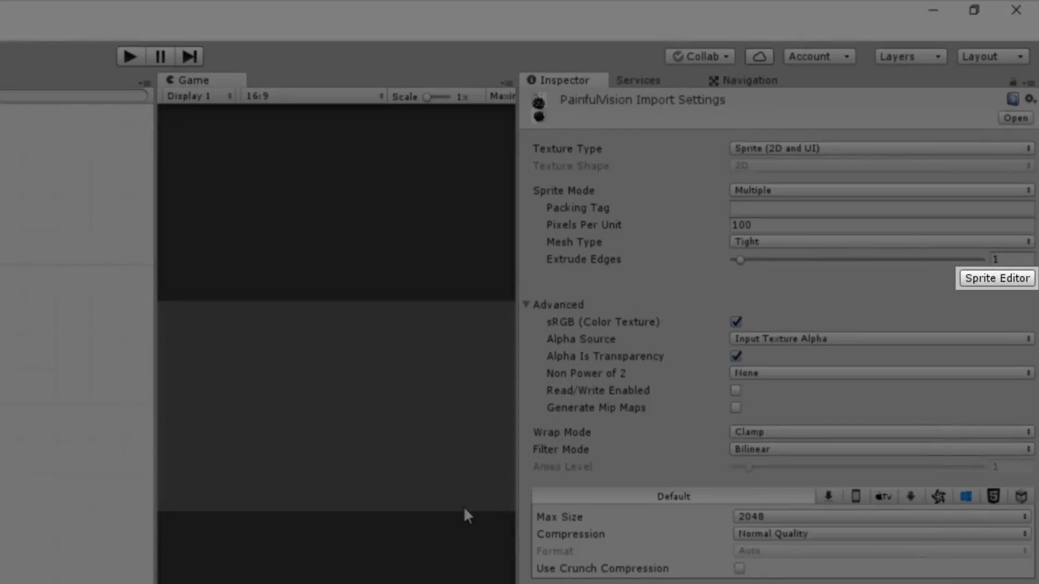
{"action": "left_click", "coordinate": [997, 278]}
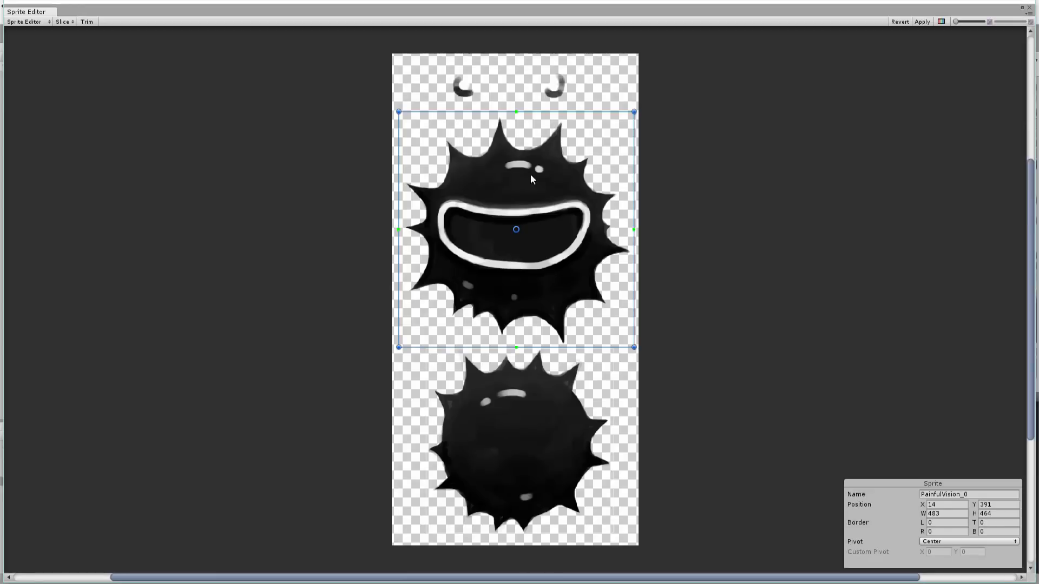
{"action": "left_click_drag", "start_coordinate": [516, 230], "coordinate": [519, 318]}
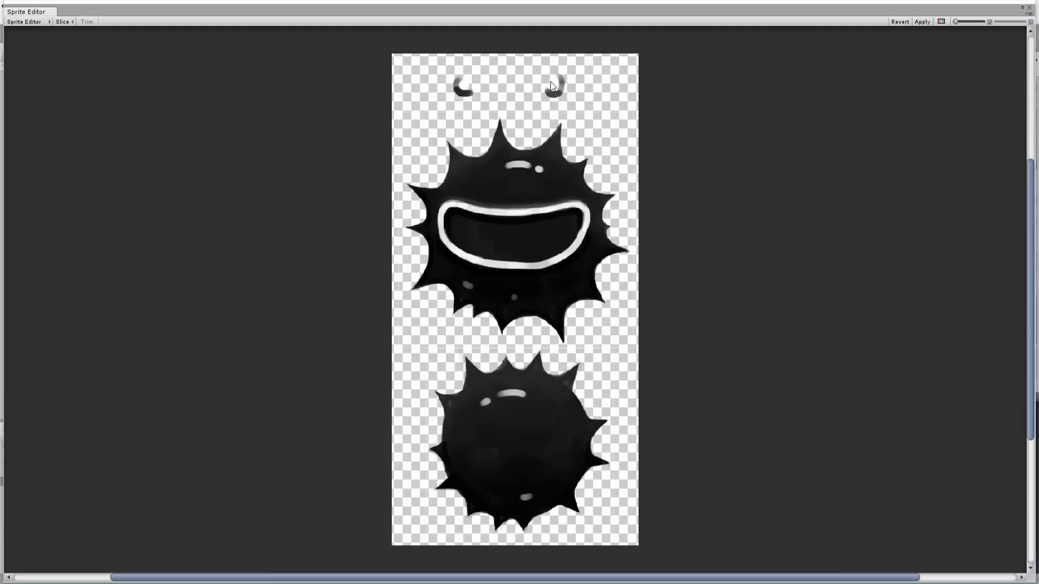
{"action": "left_click", "coordinate": [555, 84]}
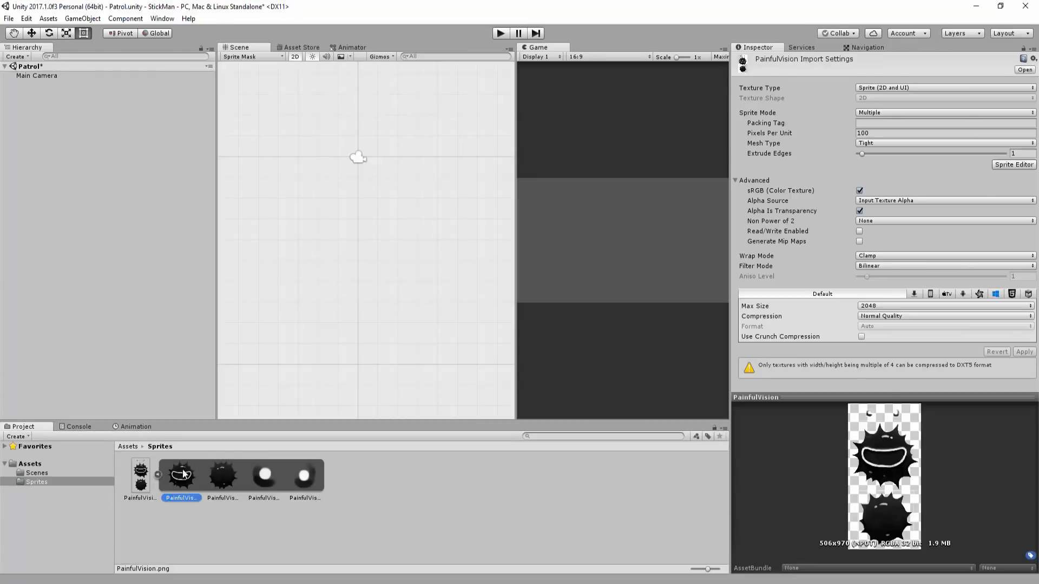
Drop the sliced worm sprites into the scene and name an object 'Painful Vision'.
{"action": "left_click_drag", "start_coordinate": [181, 473], "coordinate": [356, 206]}
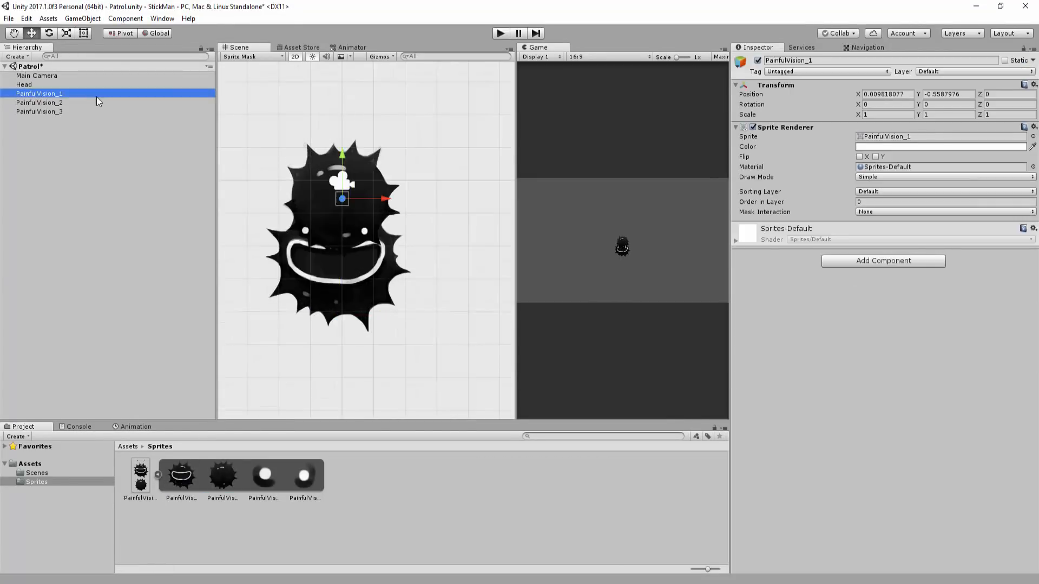
{"action": "left_click", "coordinate": [40, 112]}
{"action": "type", "text": "P"}
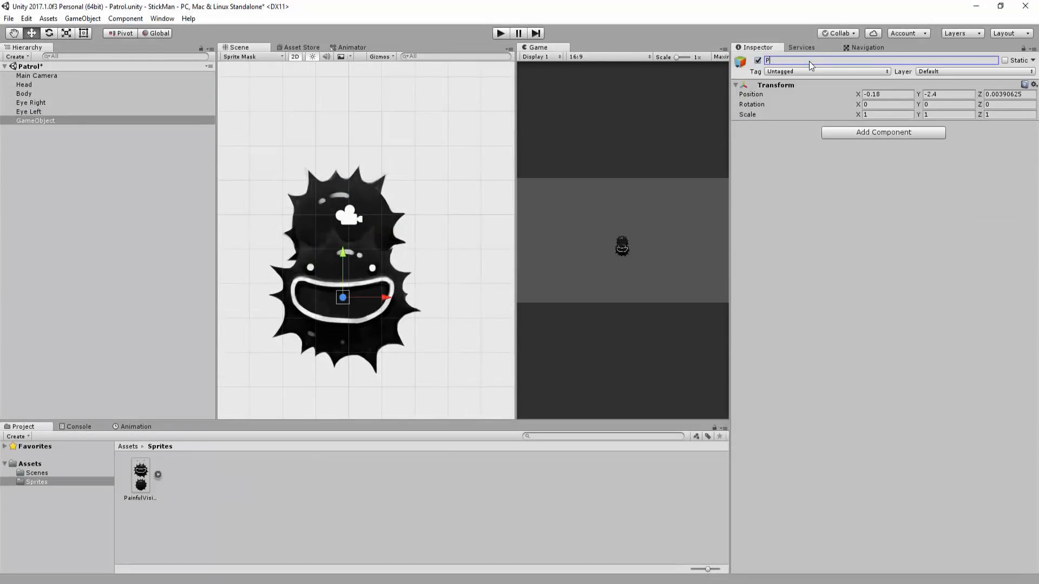
{"action": "type", "text": "ainful"}
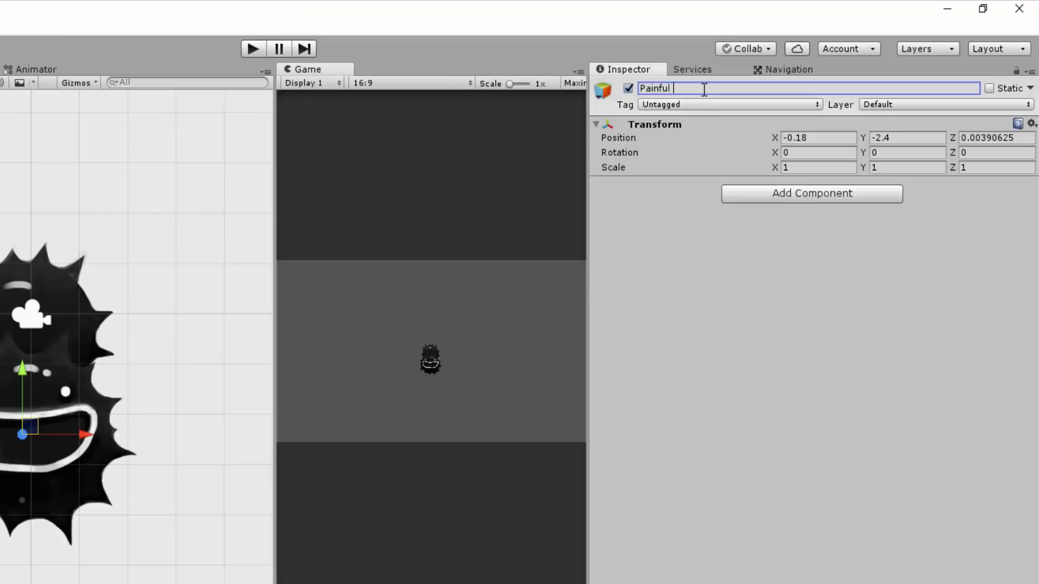
{"action": "type", "text": "Vision"}
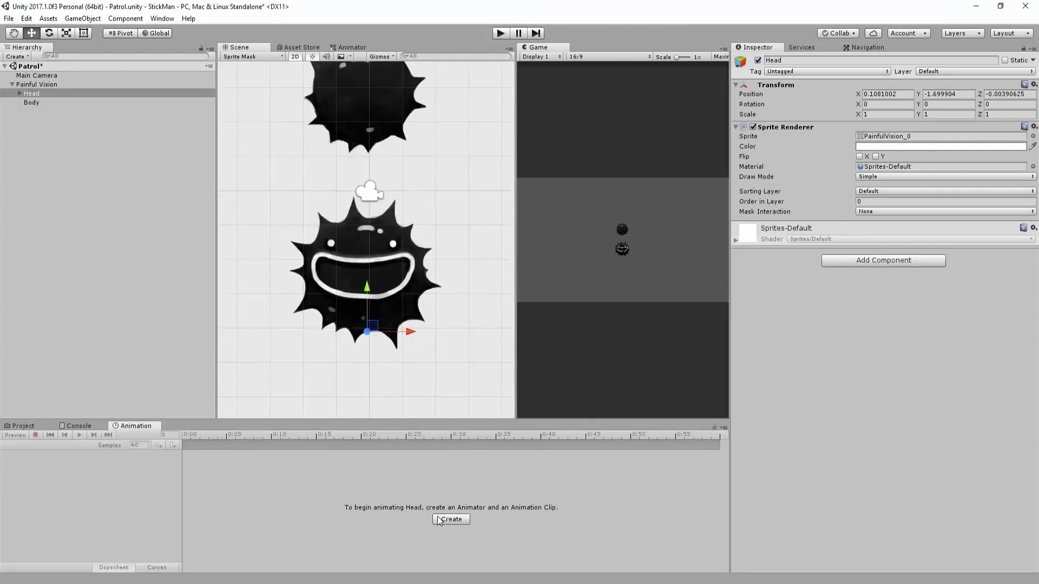
{"action": "mouse_move", "coordinate": [441, 522]}
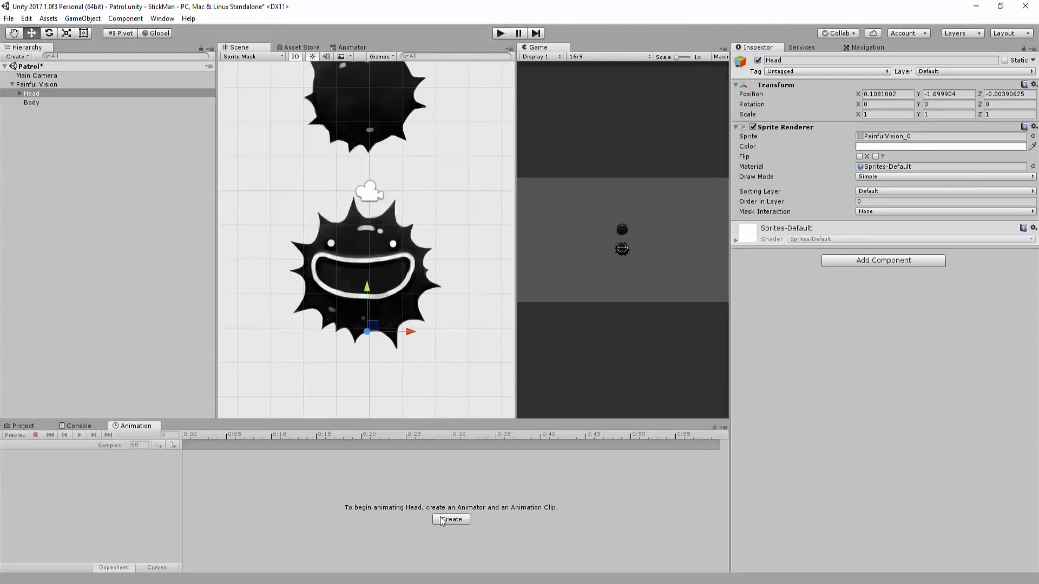
Start a Head animation clip and create and open an Animations folder to save it.
{"action": "left_click", "coordinate": [162, 18]}
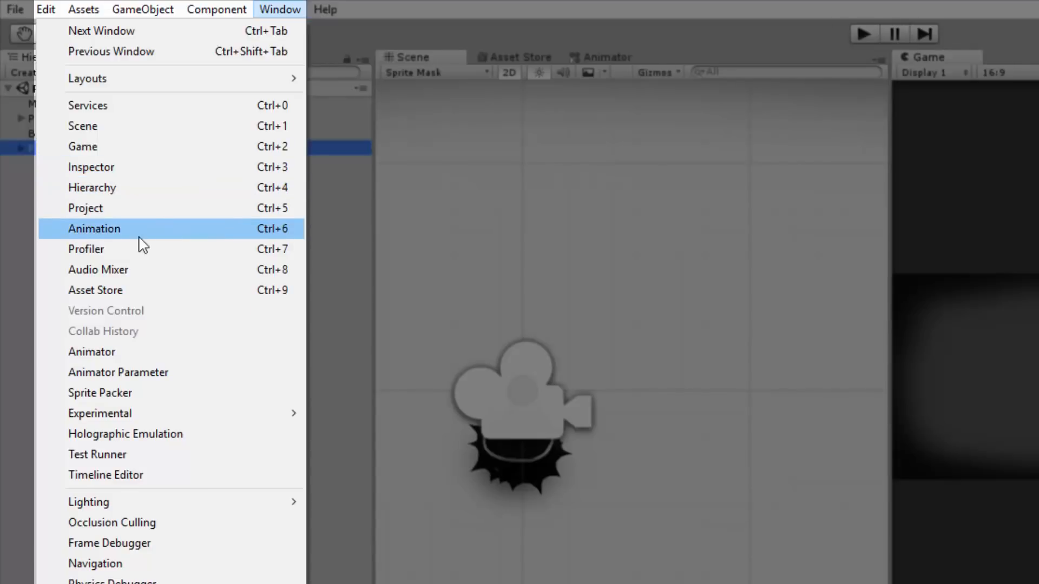
{"action": "left_click", "coordinate": [93, 228]}
{"action": "type", "text": "Animati"}
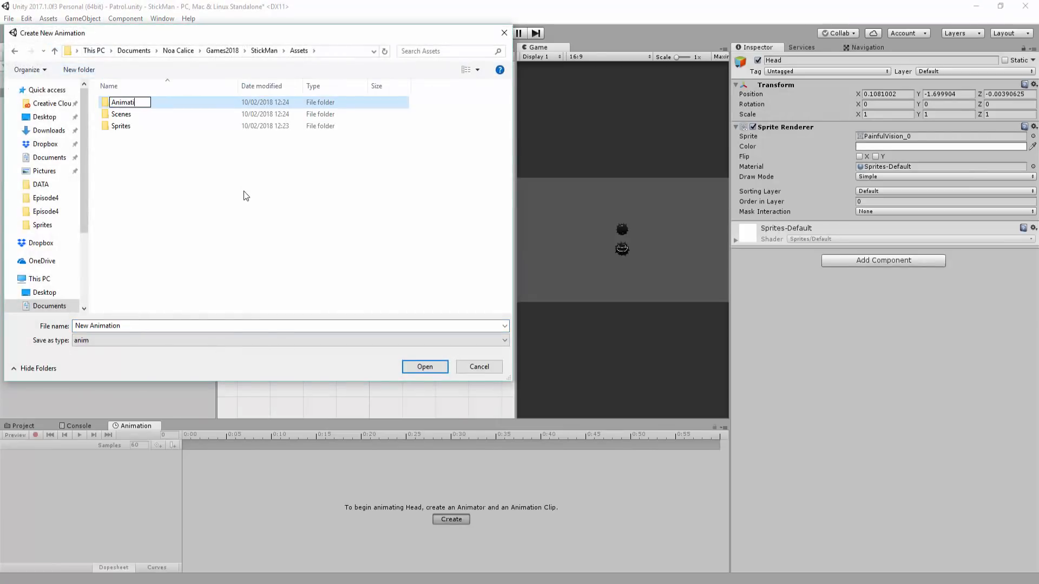
{"action": "double_click", "coordinate": [123, 102]}
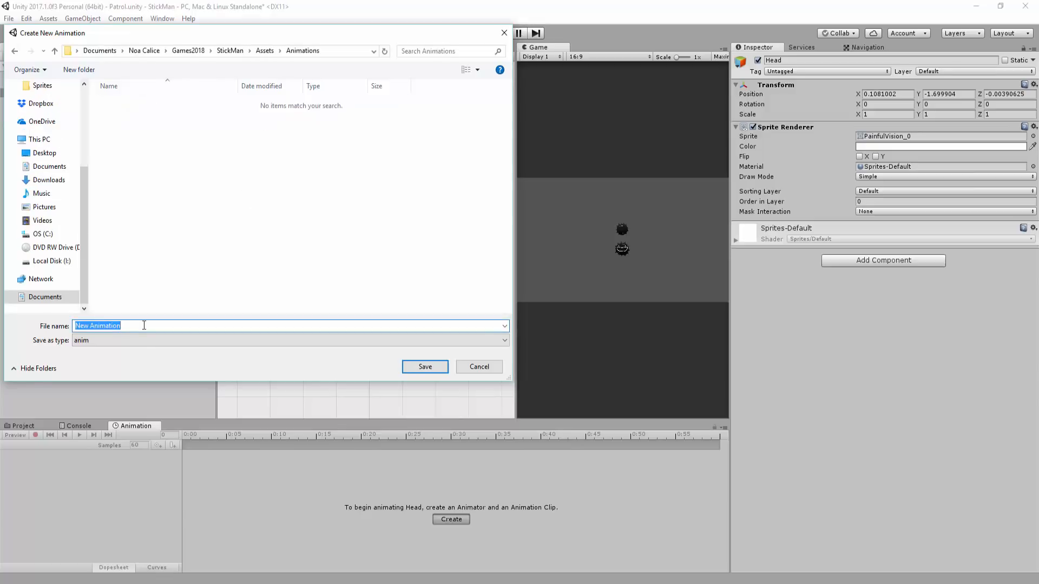
{"action": "type", "text": "R"}
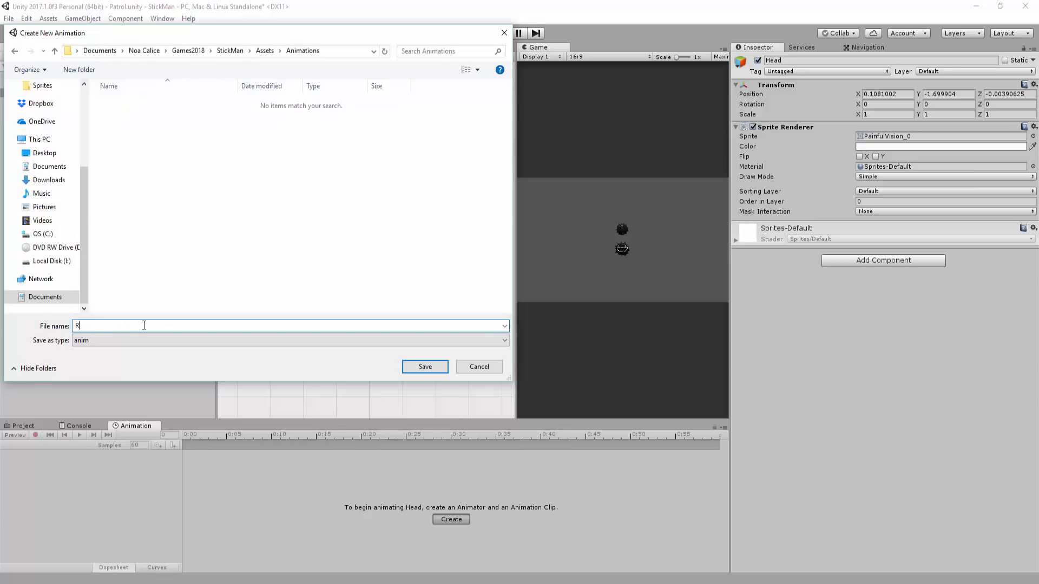
{"action": "left_click", "coordinate": [425, 366]}
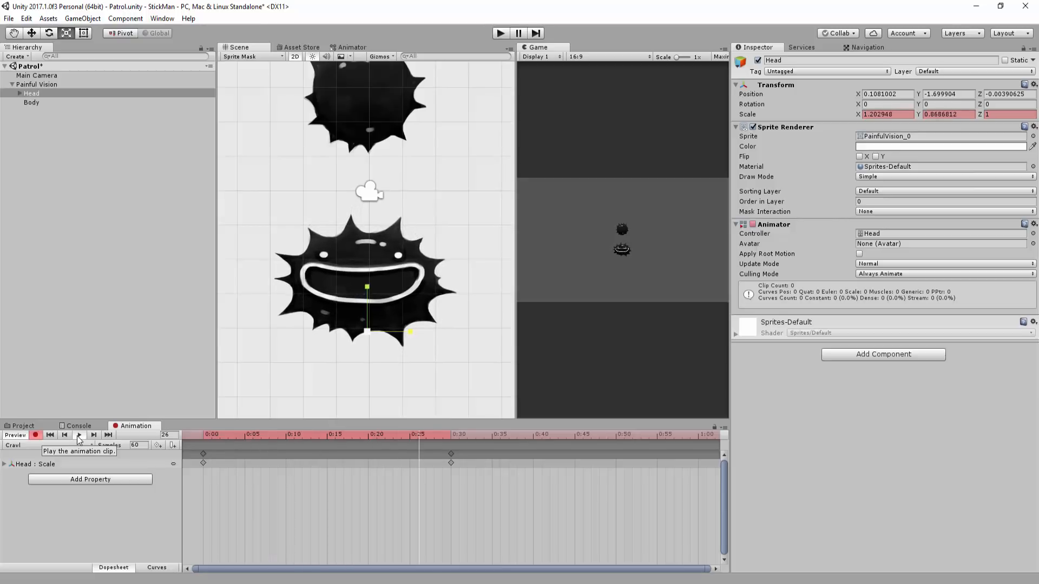
Preview the Head squash loop, stop it, and replay the finished animation.
{"action": "left_click", "coordinate": [78, 435]}
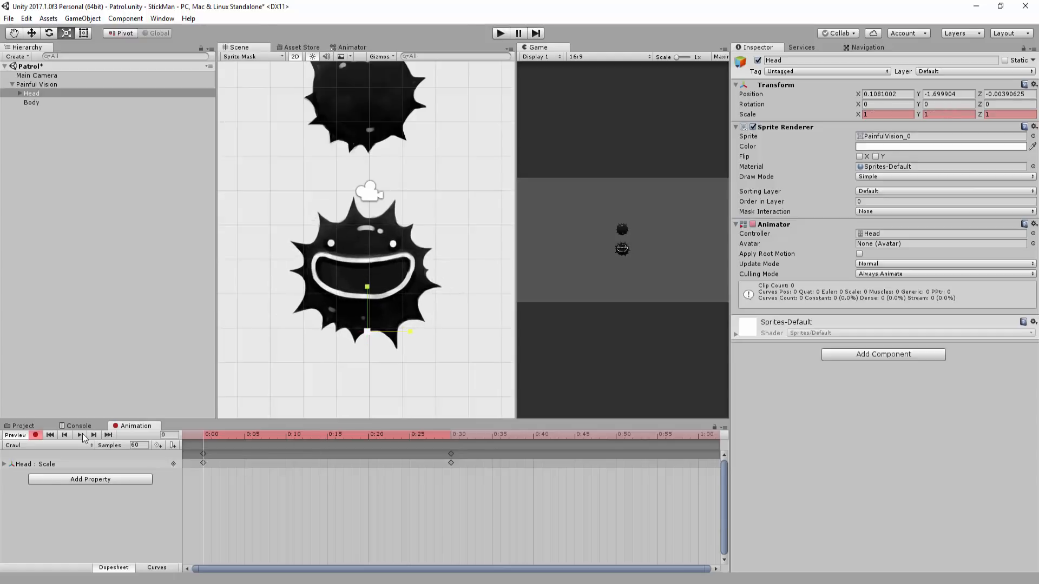
{"action": "left_click", "coordinate": [78, 435]}
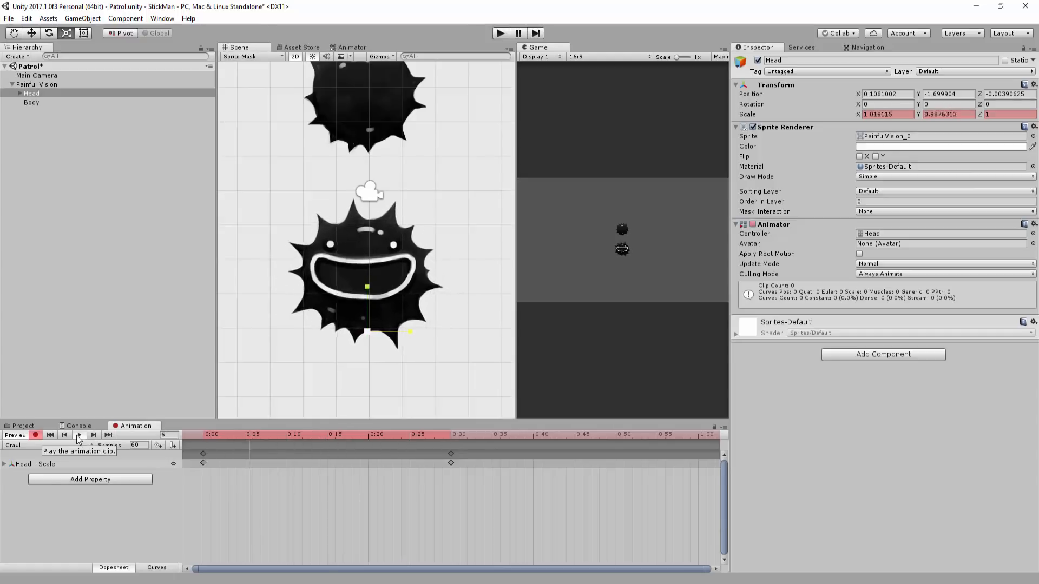
{"action": "left_click", "coordinate": [78, 435]}
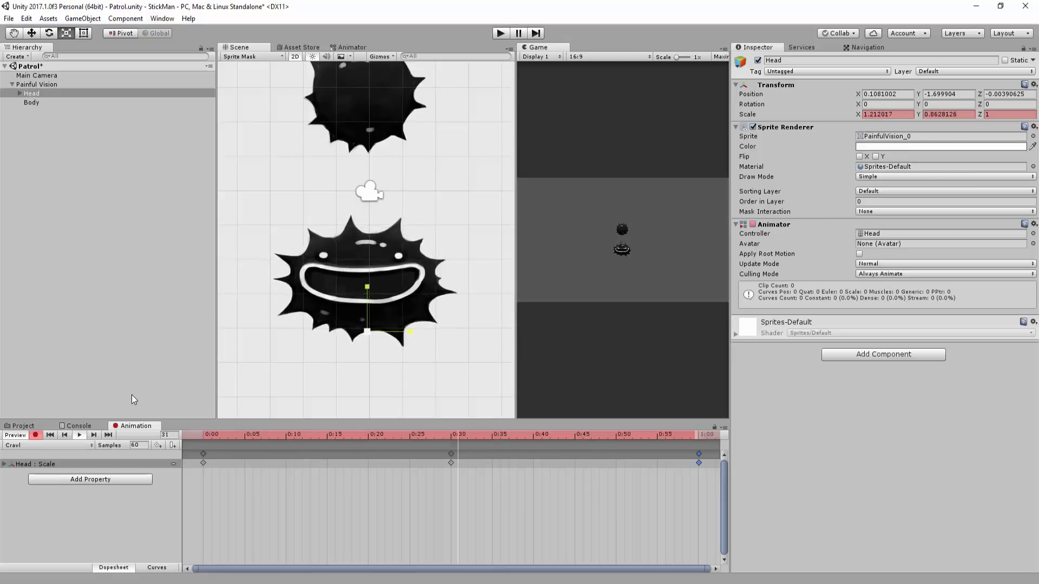
{"action": "left_click", "coordinate": [64, 435]}
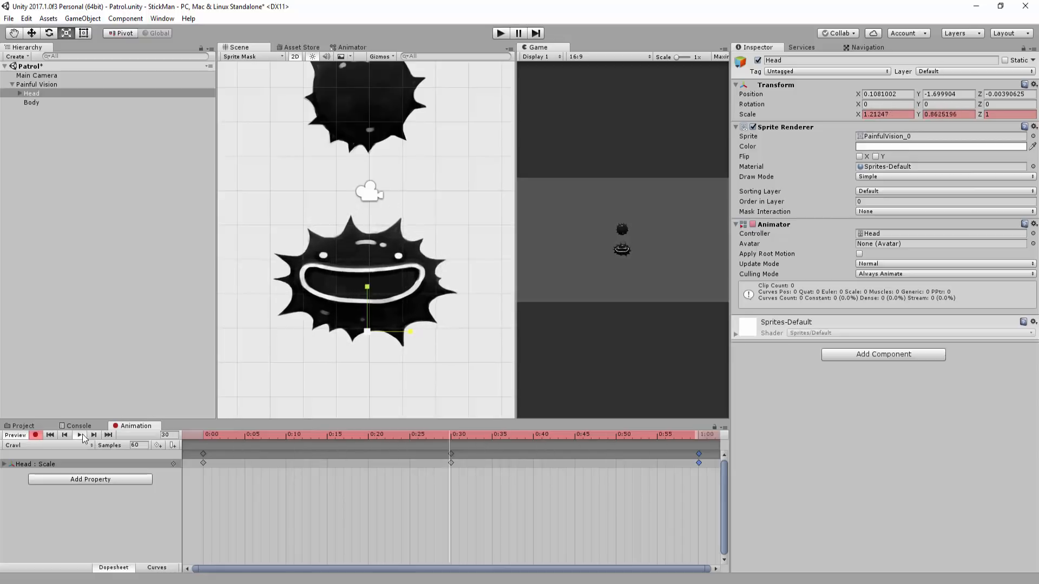
{"action": "left_click", "coordinate": [451, 434]}
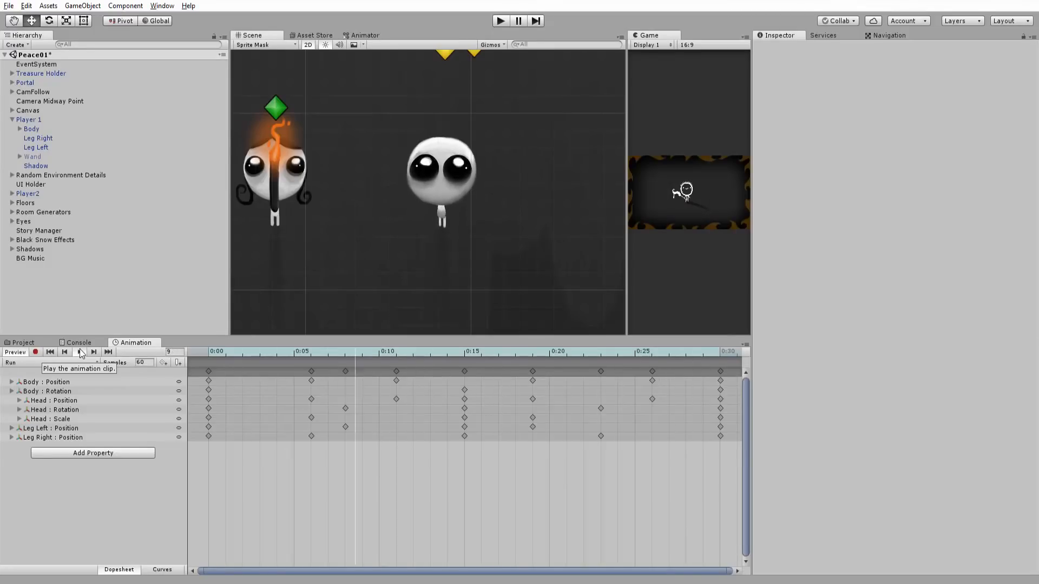
Preview Player 1's Run animation and browse the project's Sprite folder.
{"action": "left_click", "coordinate": [79, 352]}
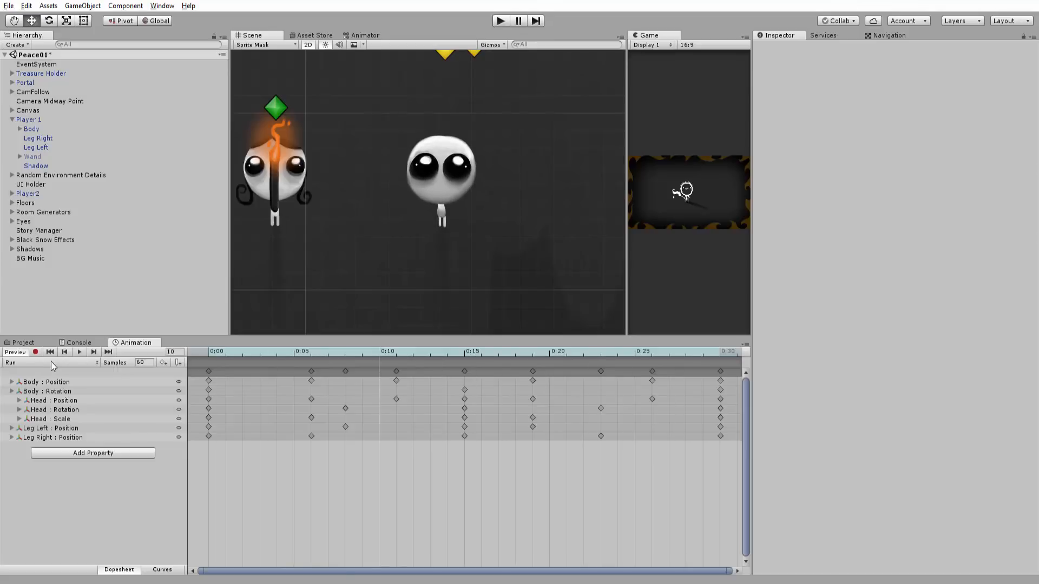
{"action": "left_click", "coordinate": [23, 343]}
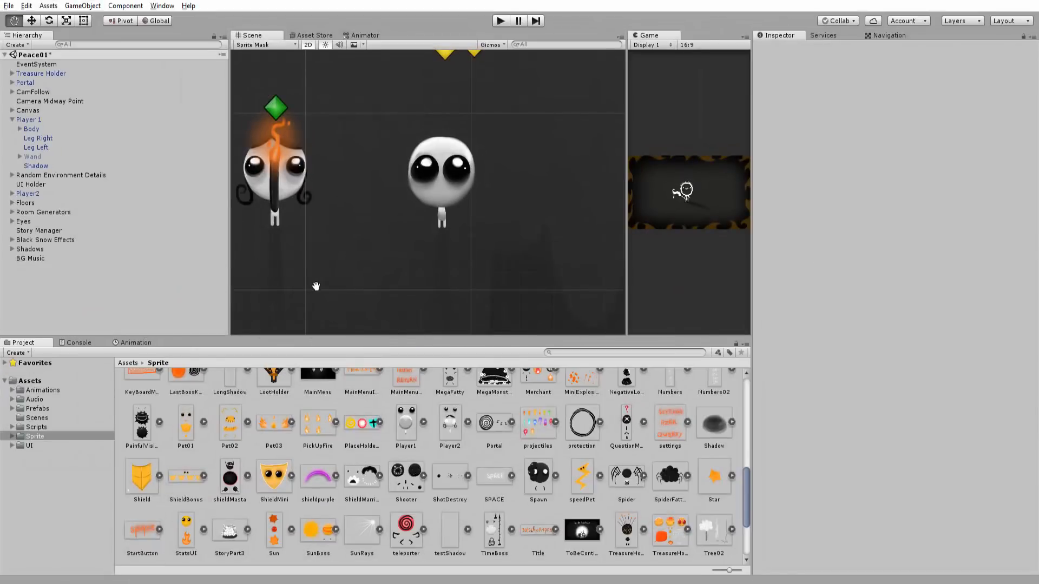
{"action": "left_click", "coordinate": [36, 408]}
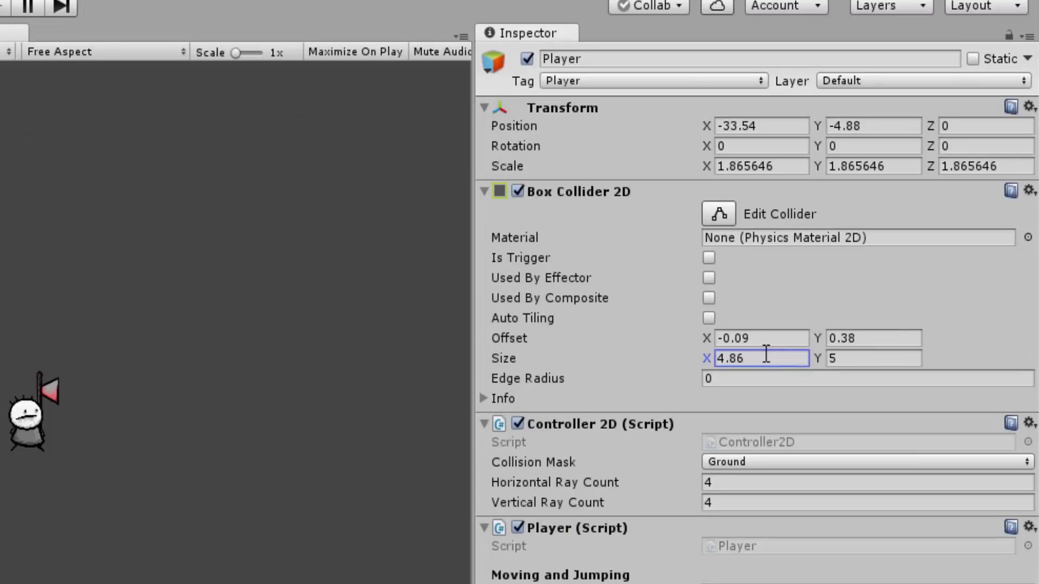
Change the Player's Box Collider 2D Size X from 4.86 to 2.99, keeping height 5.
{"action": "type", "text": "2.99"}
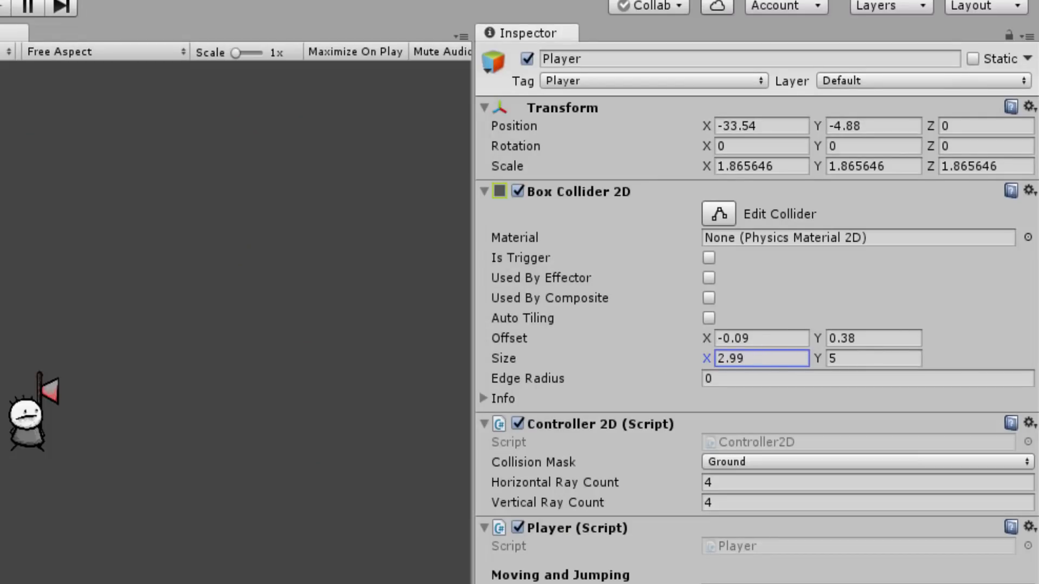